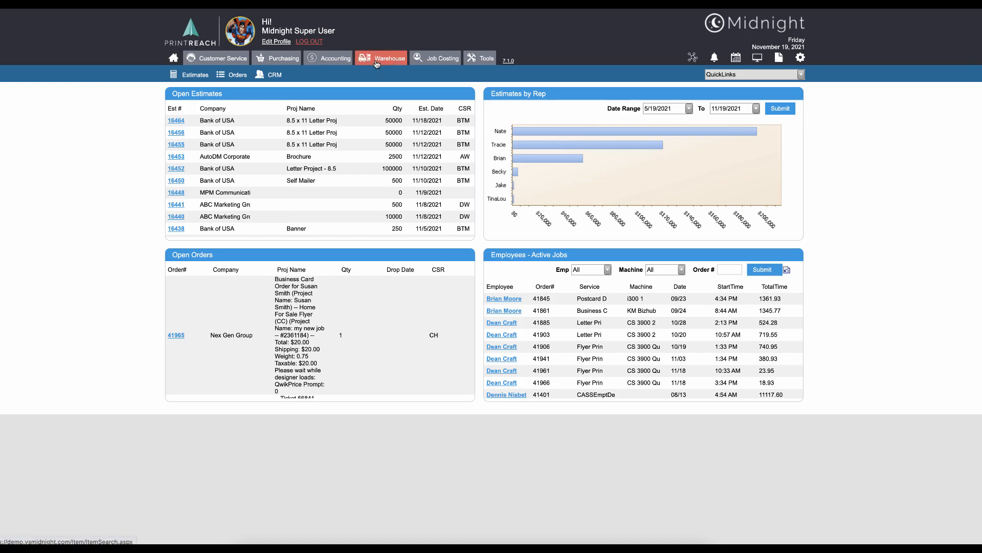
Step: Show the Warehouse inventory item search listing paper-type items
{"action": "left_click", "coordinate": [382, 58]}
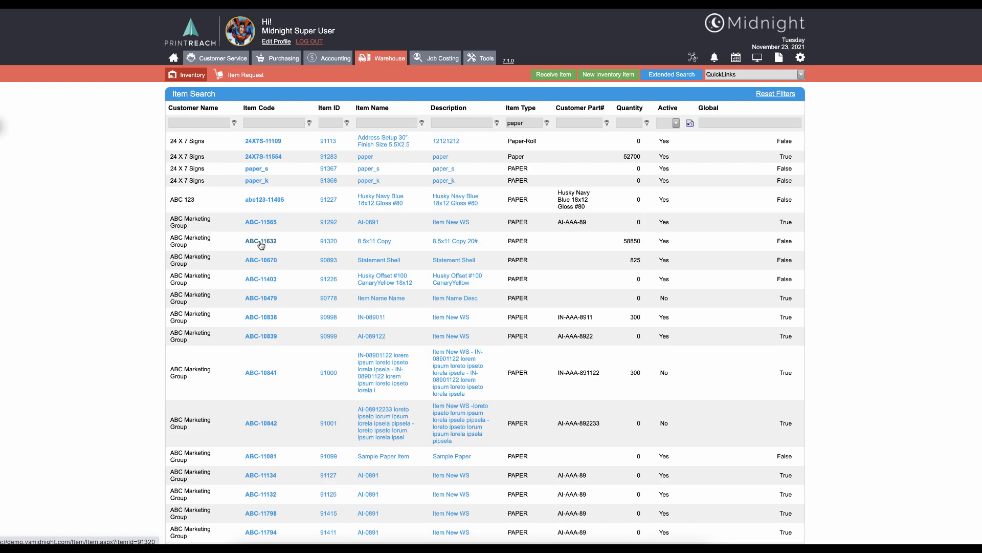
Step: Load item ABC-11632 (8.5x11 Copy 20#), keep type PAPER, and mark it Global
{"action": "left_click", "coordinate": [260, 241]}
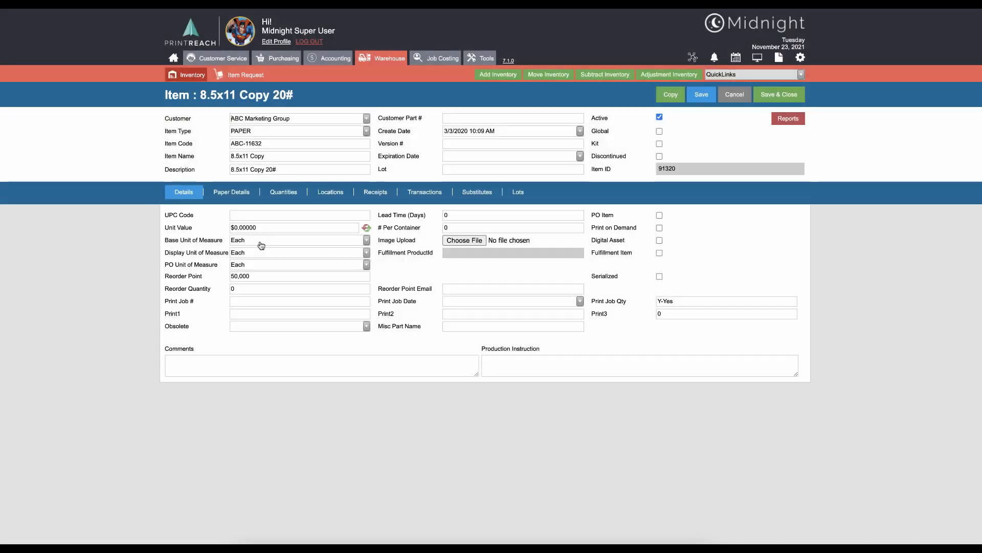
{"action": "mouse_move", "coordinate": [220, 150]}
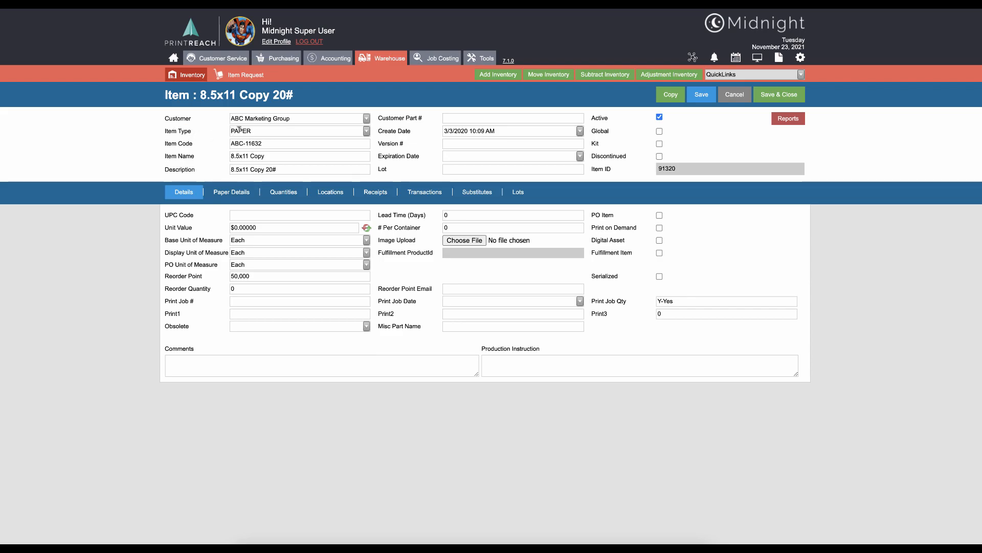
{"action": "left_click", "coordinate": [367, 130]}
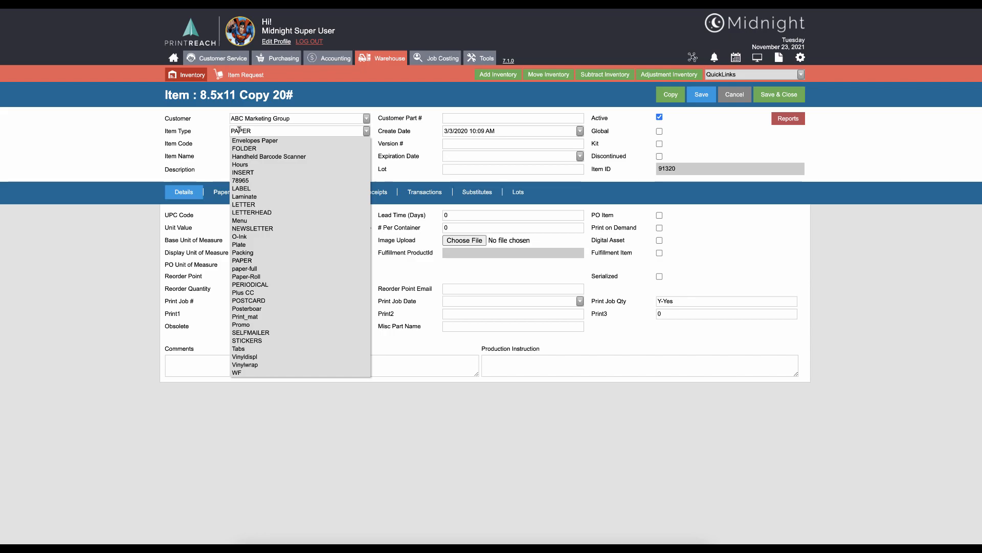
{"action": "left_click", "coordinate": [241, 260]}
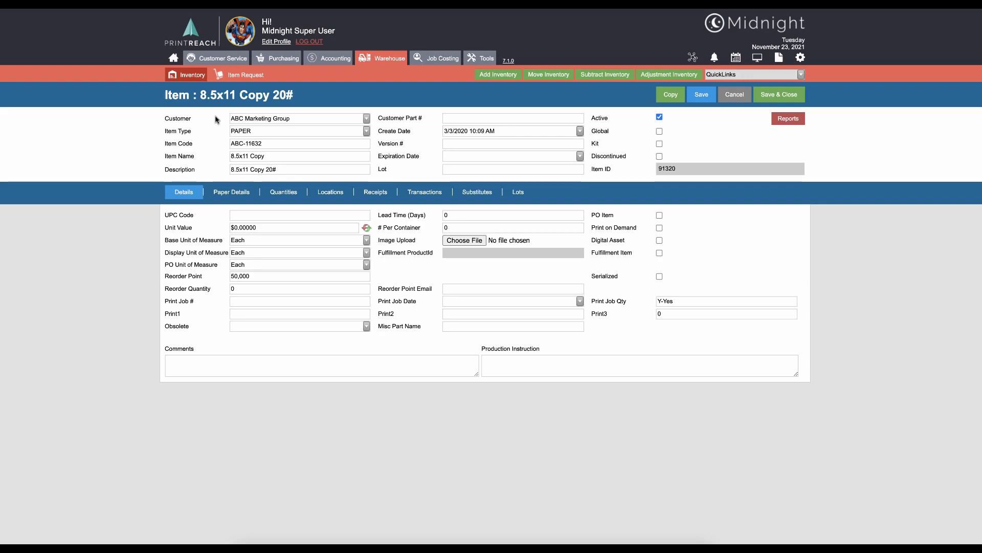
{"action": "mouse_move", "coordinate": [679, 146]}
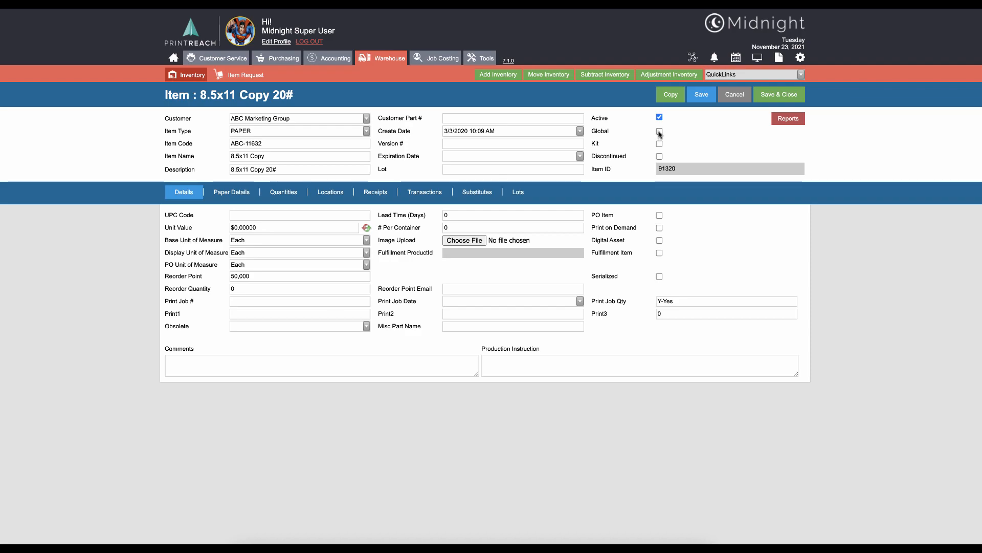
{"action": "left_click", "coordinate": [659, 131]}
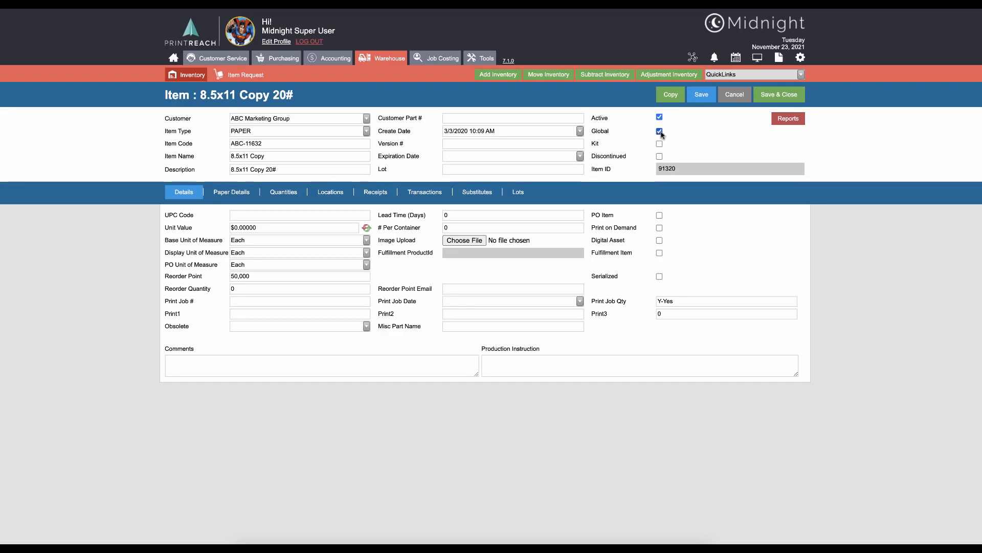
{"action": "left_click", "coordinate": [659, 131]}
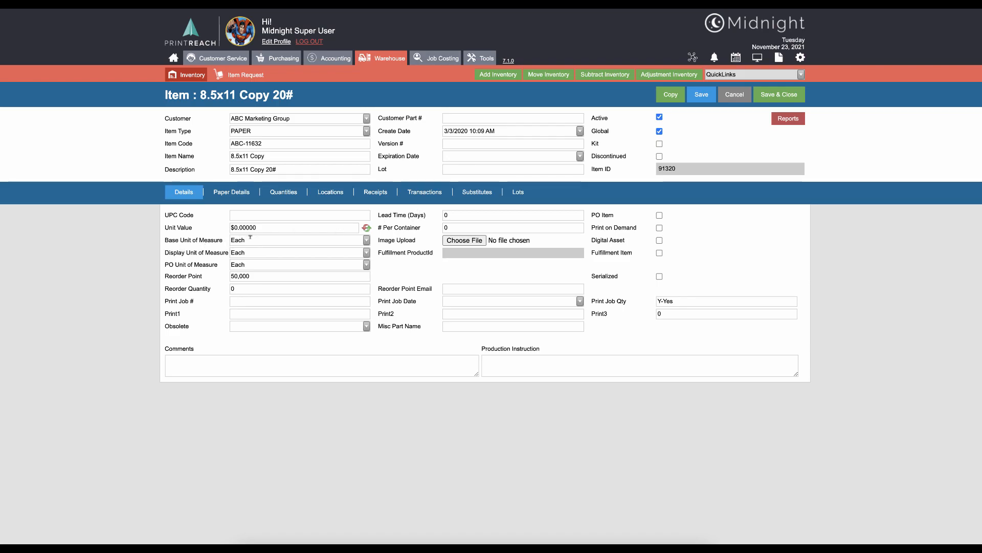
Step: Make the base unit of measure Inches and the display unit Feet
{"action": "left_click", "coordinate": [366, 240]}
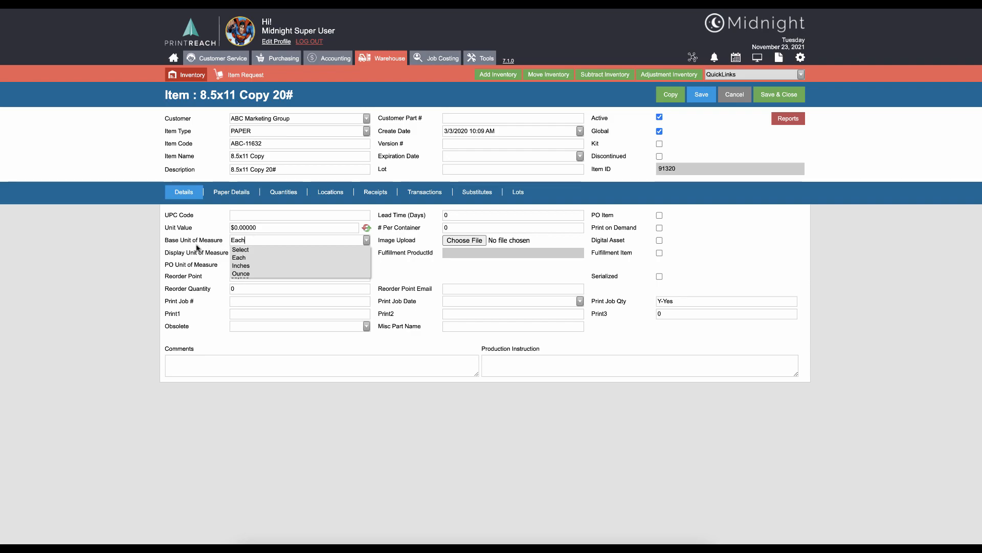
{"action": "left_click", "coordinate": [238, 257]}
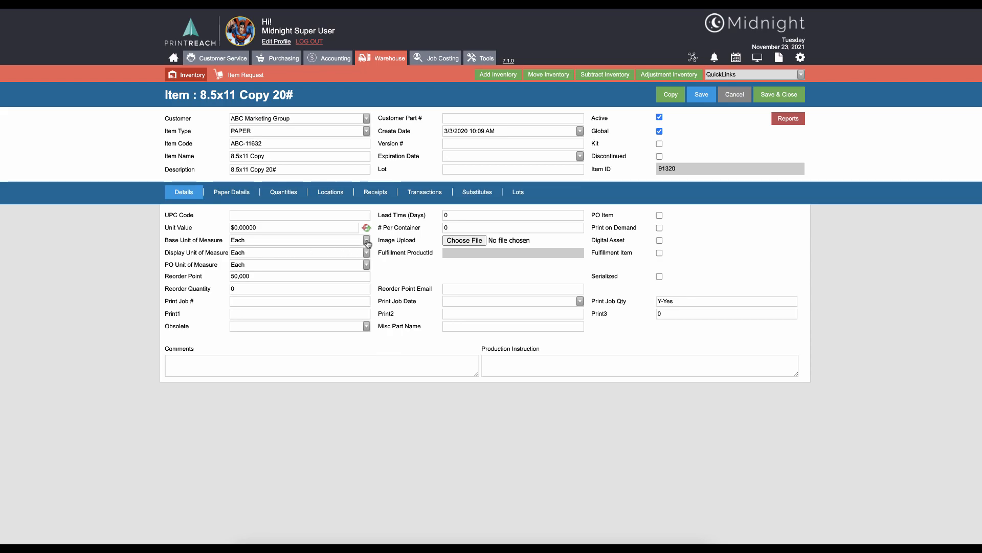
{"action": "left_click", "coordinate": [366, 240]}
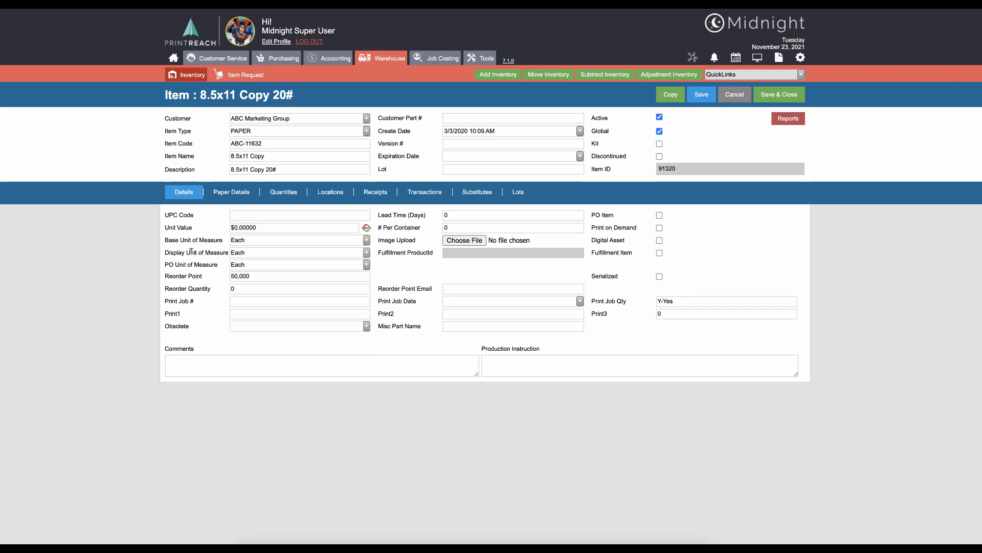
{"action": "mouse_move", "coordinate": [229, 259]}
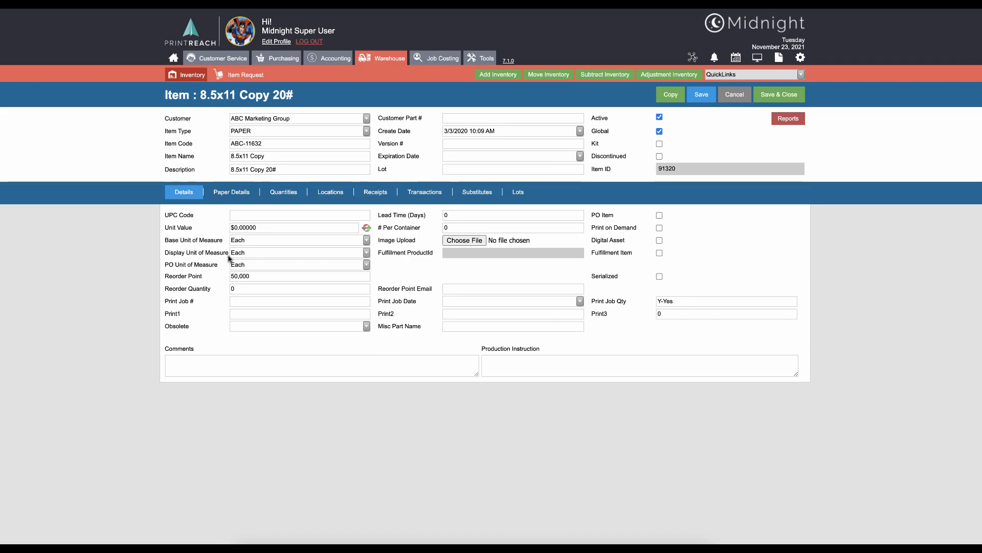
{"action": "left_click", "coordinate": [366, 252]}
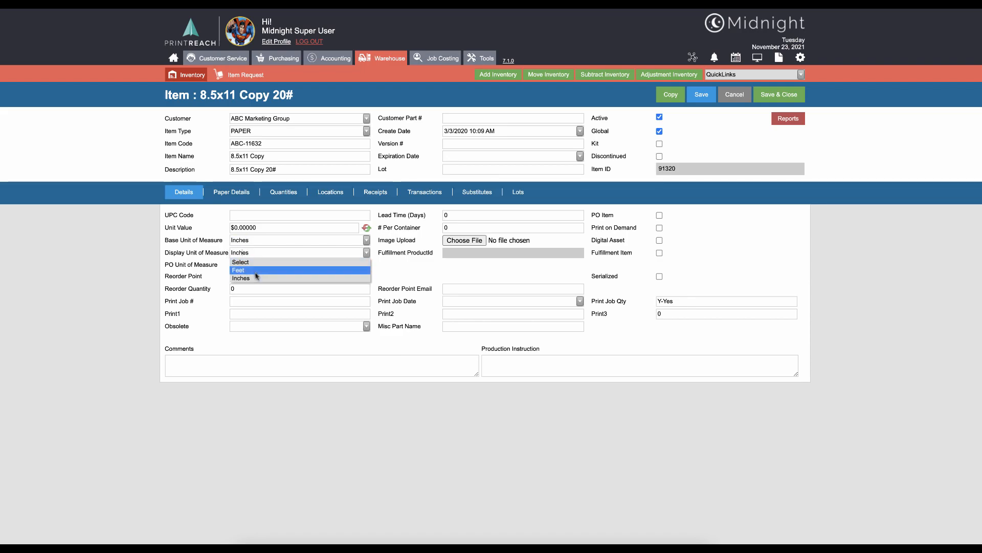
{"action": "left_click", "coordinate": [238, 269]}
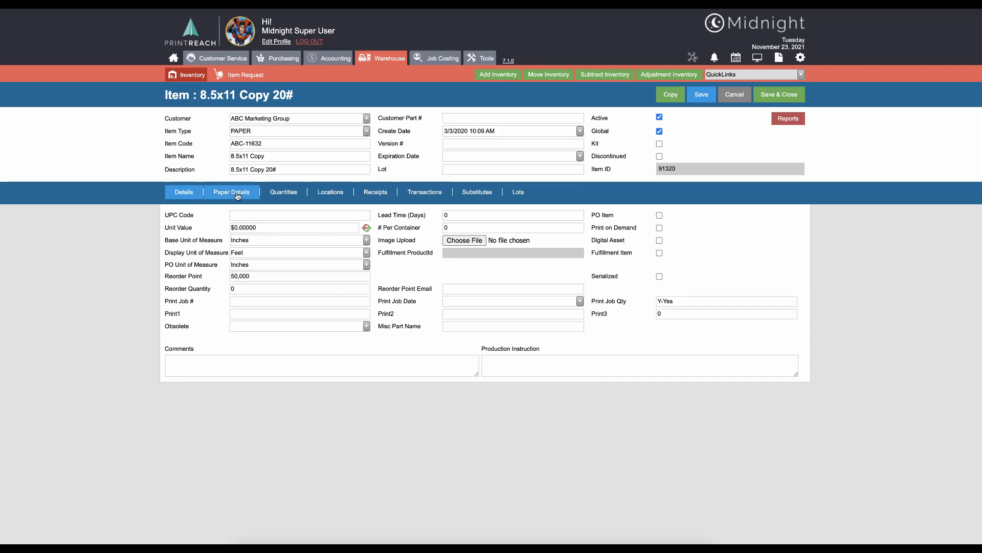
Step: Review Paper Details: 8.50 x 11.00 parent sheet, cost per thousand, Text grade, uncoated
{"action": "left_click", "coordinate": [231, 191]}
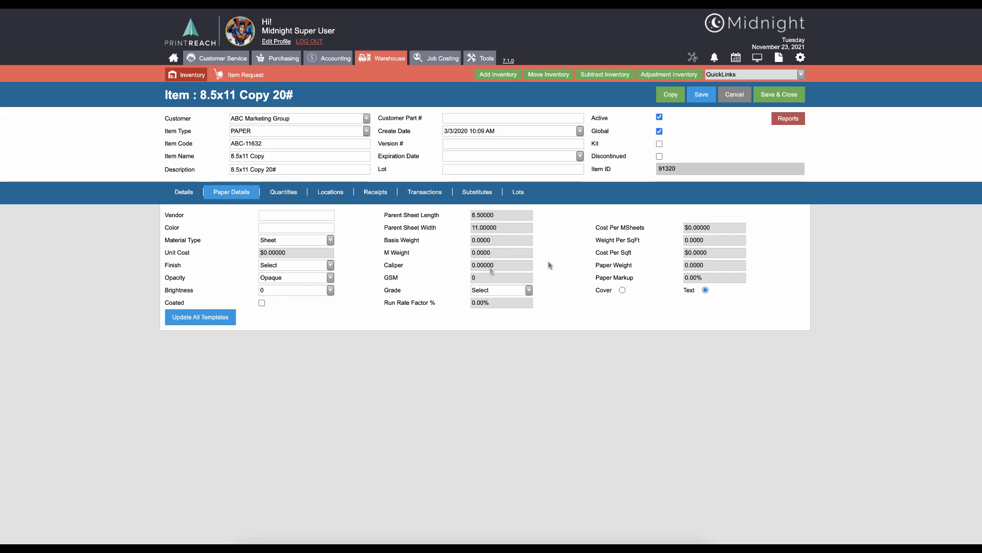
{"action": "mouse_move", "coordinate": [335, 270]}
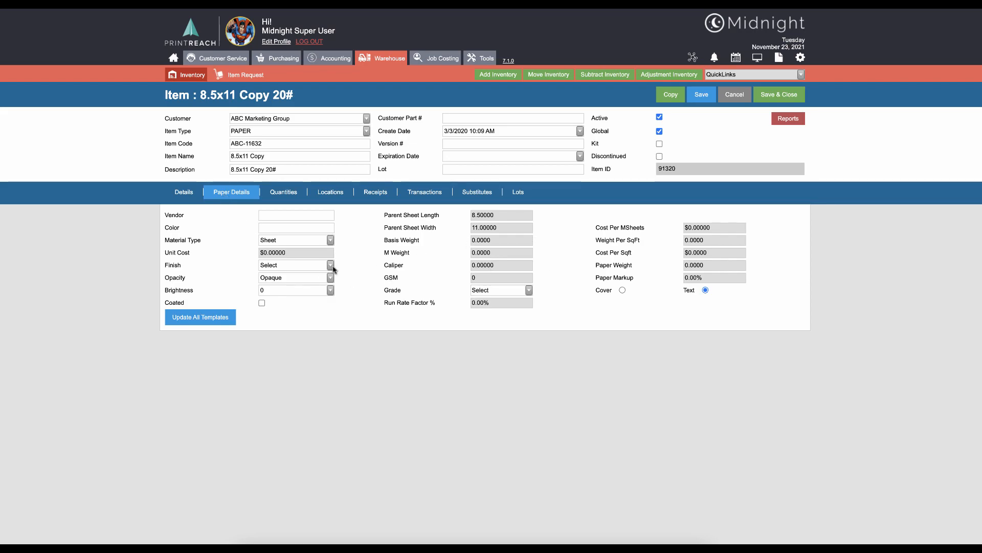
{"action": "mouse_move", "coordinate": [532, 282]}
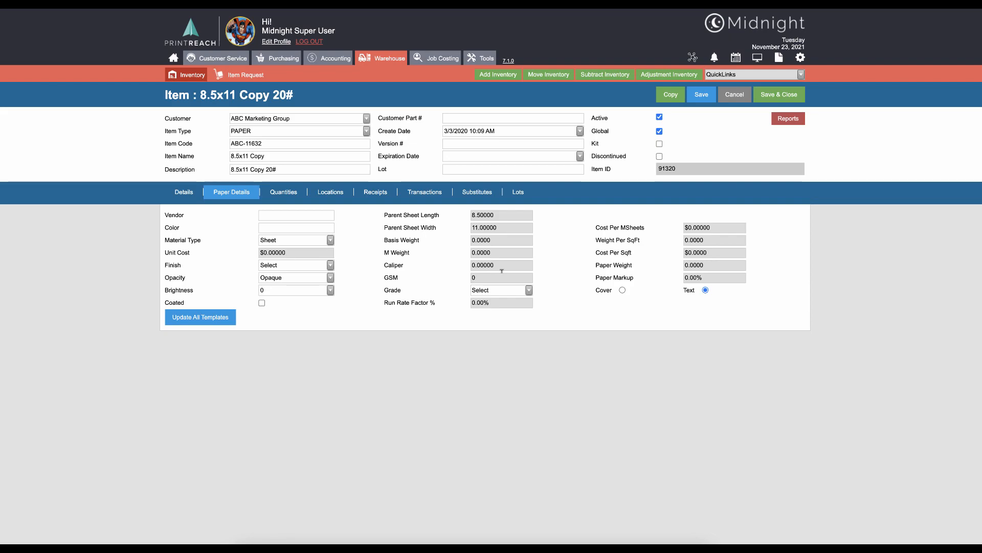
{"action": "mouse_move", "coordinate": [436, 266]}
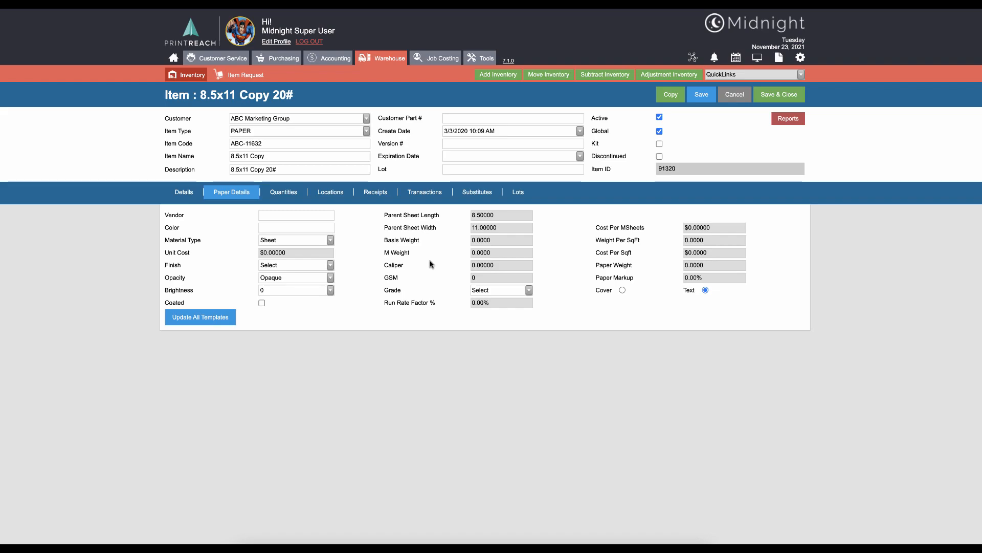
{"action": "mouse_move", "coordinate": [374, 225]}
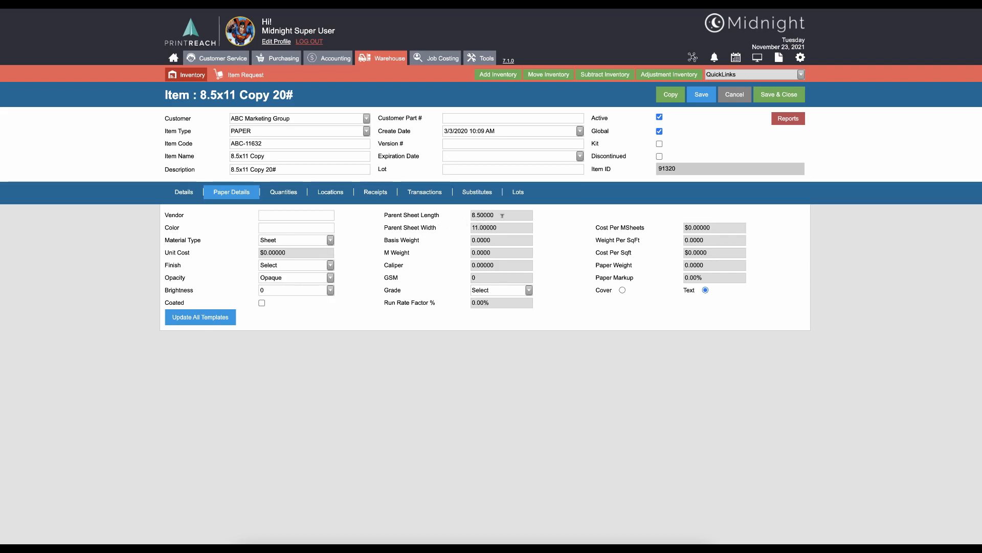
{"action": "left_click", "coordinate": [495, 227]}
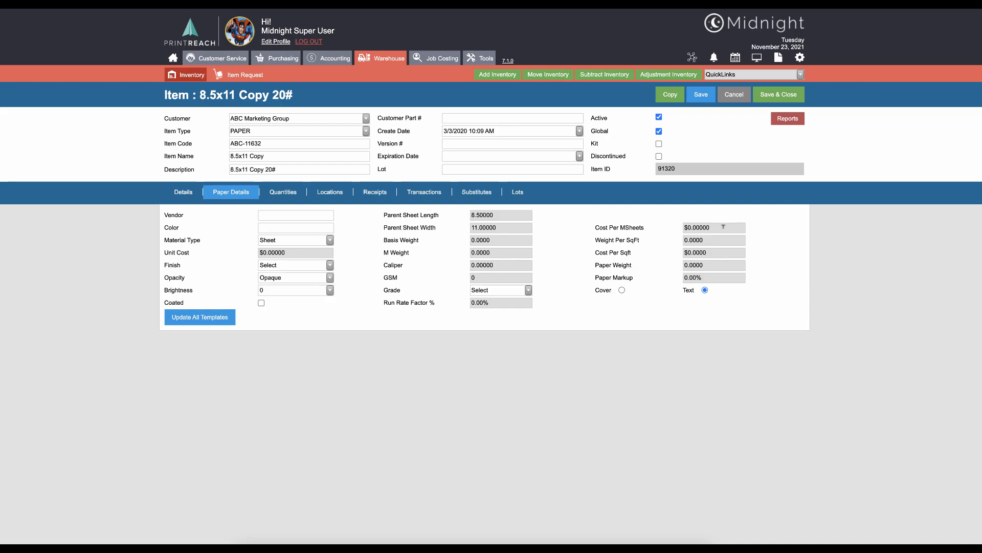
{"action": "left_click", "coordinate": [697, 227]}
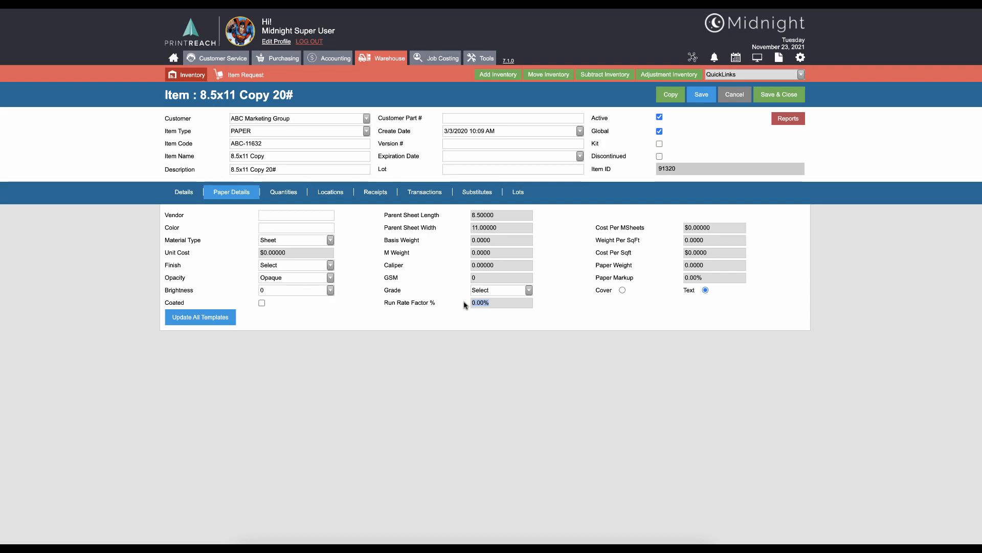
{"action": "mouse_move", "coordinate": [639, 304]}
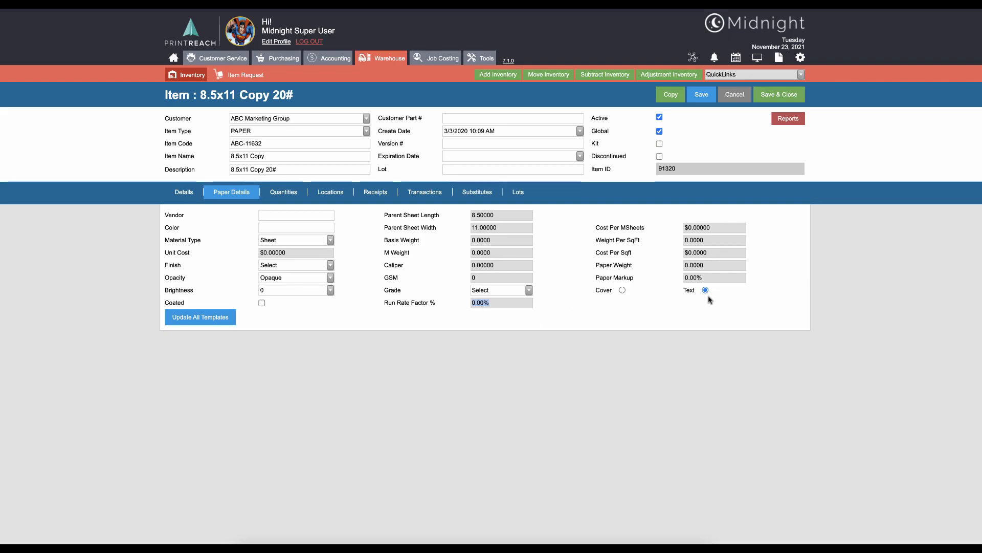
{"action": "mouse_move", "coordinate": [632, 301]}
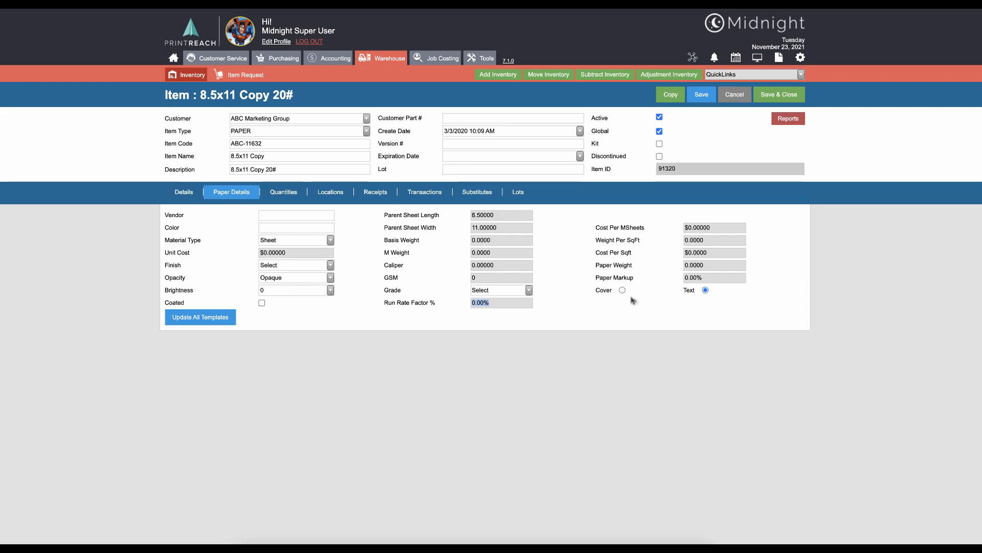
{"action": "mouse_move", "coordinate": [622, 290]}
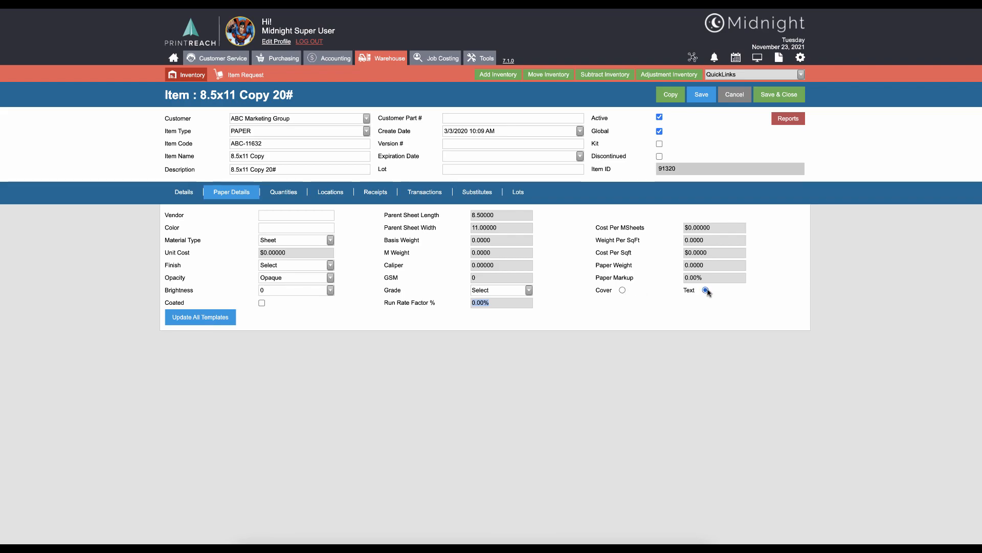
{"action": "left_click", "coordinate": [705, 290]}
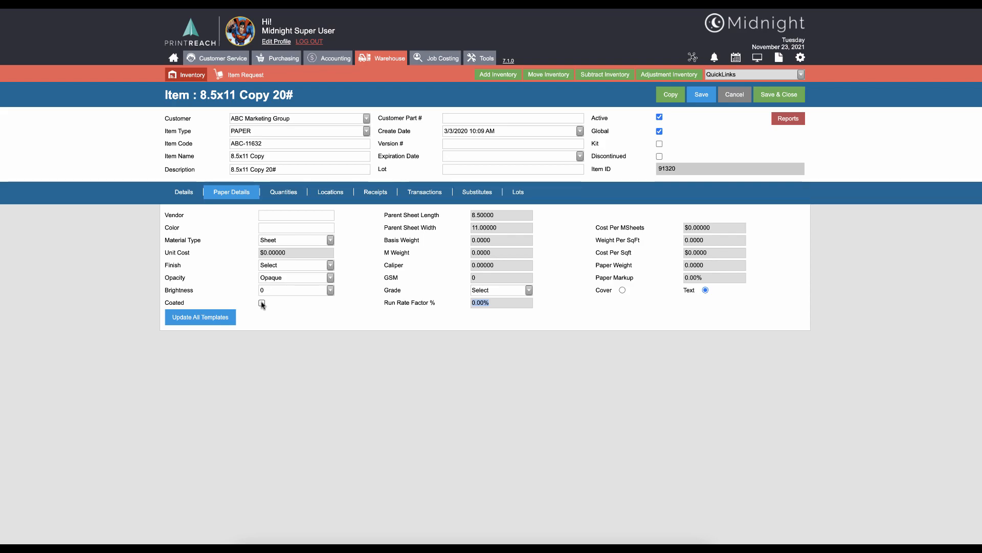
{"action": "left_click", "coordinate": [330, 240]}
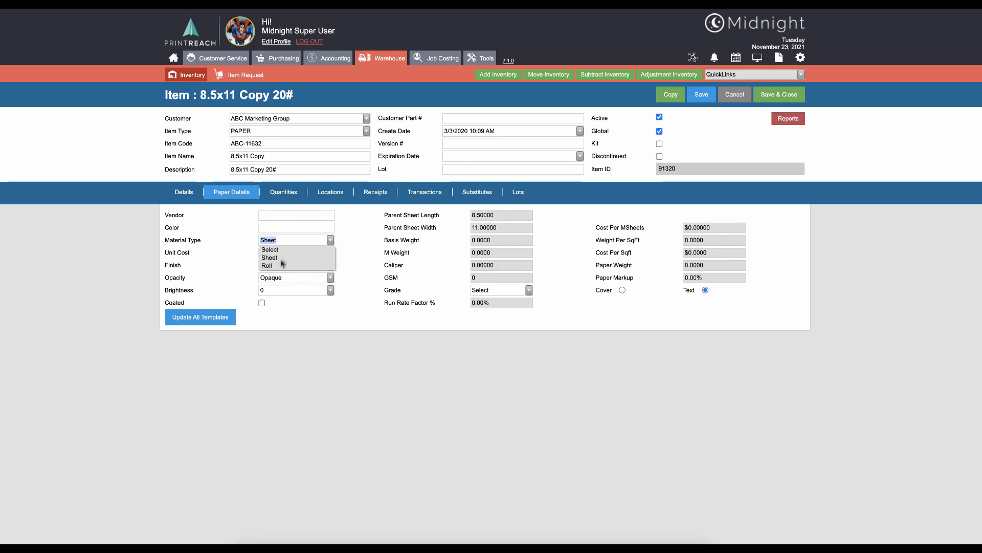
Step: Switch material type to Roll, exposing roll length, width, weight and cost fields; keep Text
{"action": "left_click", "coordinate": [267, 265]}
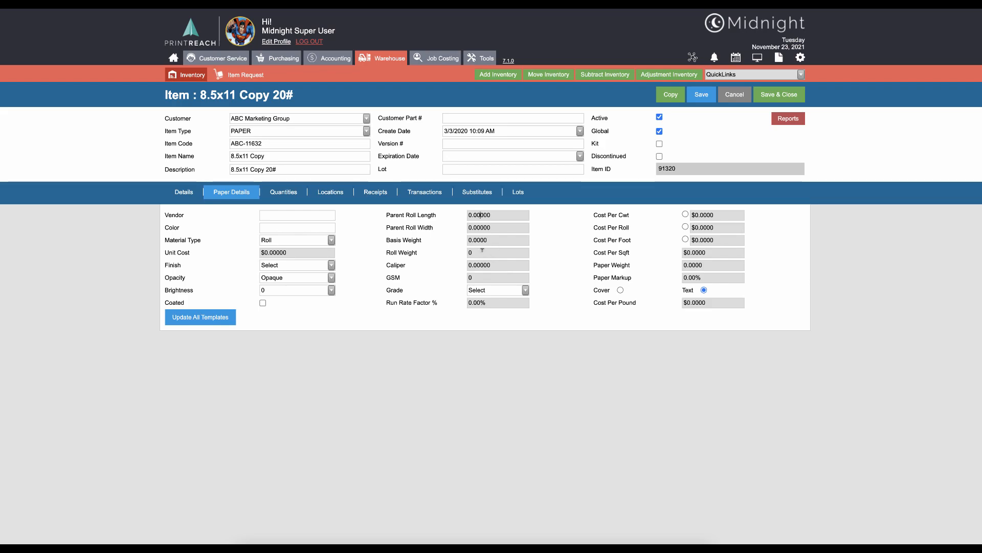
{"action": "mouse_move", "coordinate": [495, 265]}
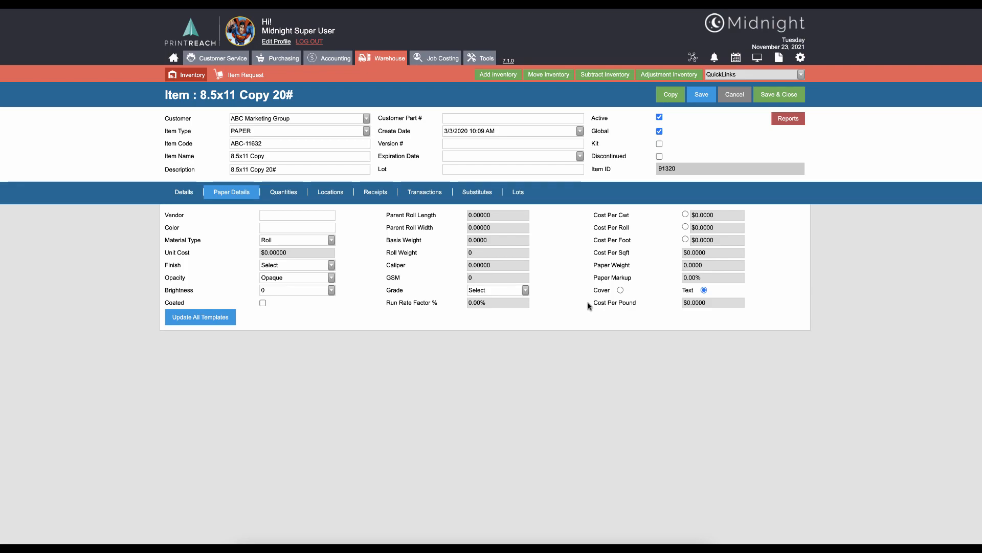
{"action": "mouse_move", "coordinate": [589, 306]}
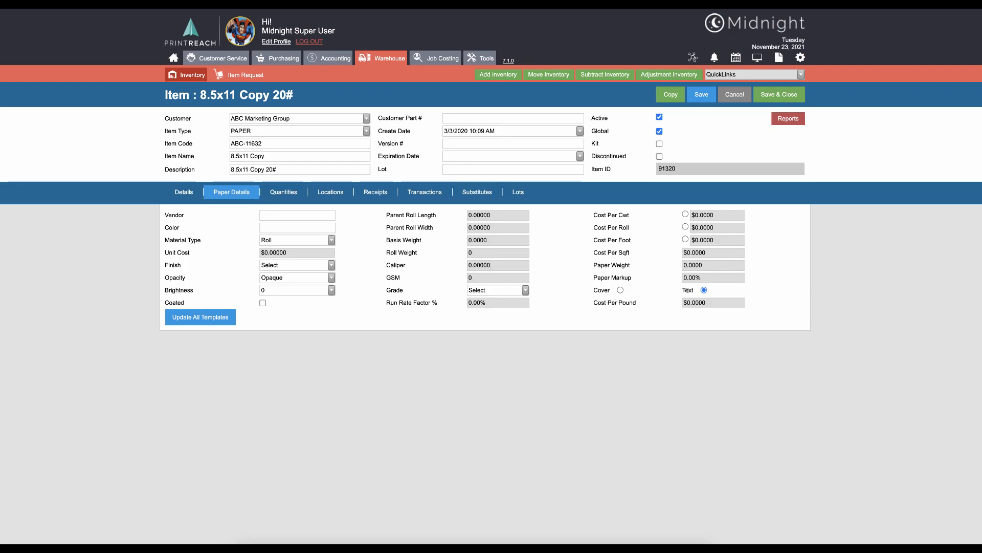
{"action": "mouse_move", "coordinate": [653, 222]}
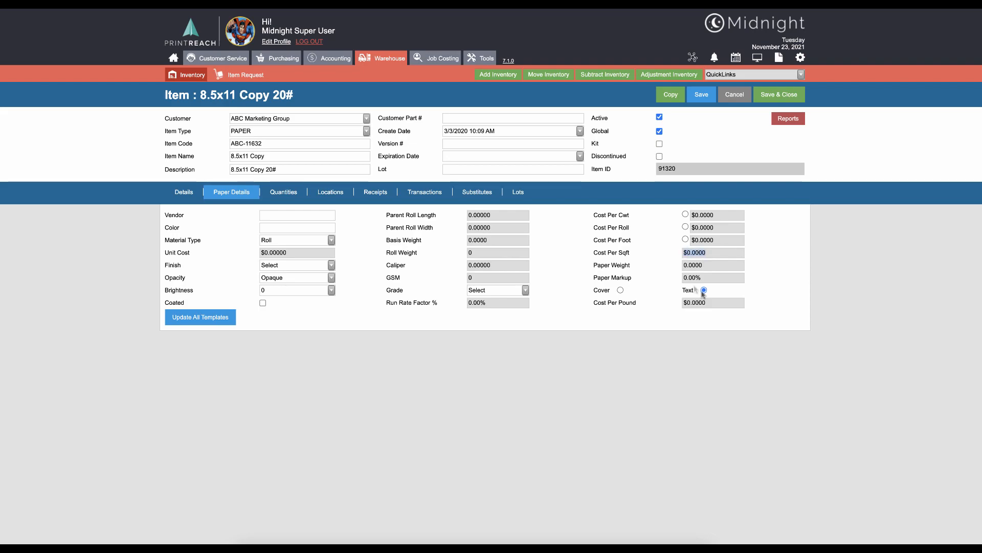
{"action": "left_click", "coordinate": [703, 290]}
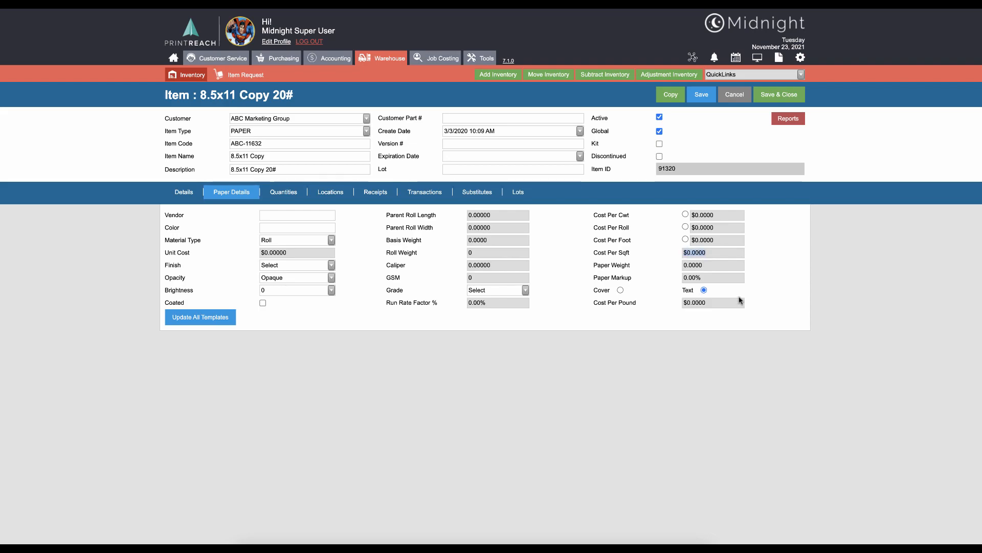